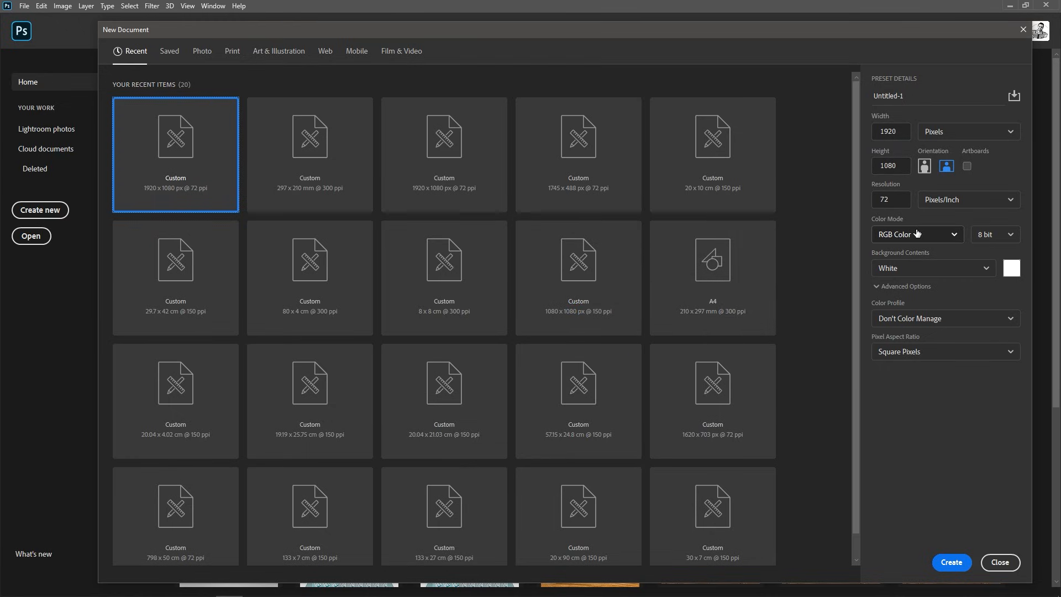
mouse_move(951, 551)
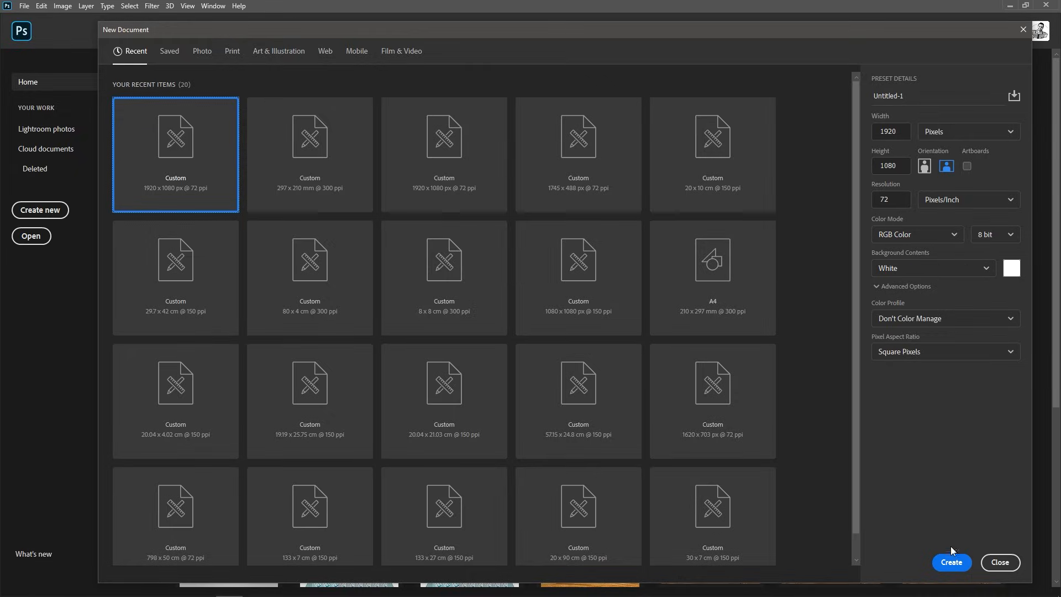
- Create the new blank 1920 × 1080 px, 72 ppi document
click(950, 563)
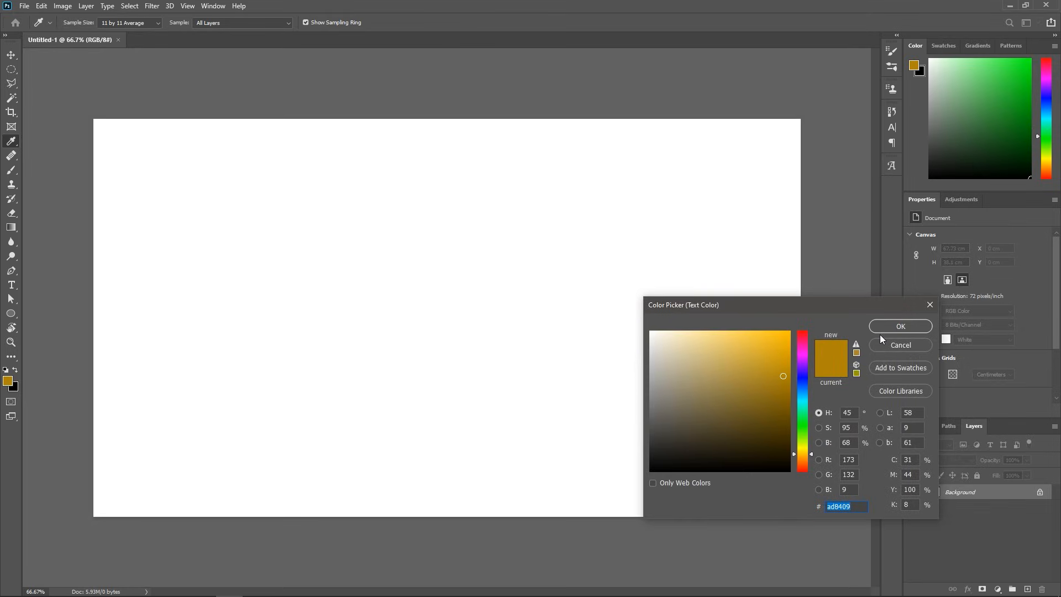
- Add the word DESIGN in bold gold (#ad8409) Segoe UI 400 pt type on the canvas
click(900, 325)
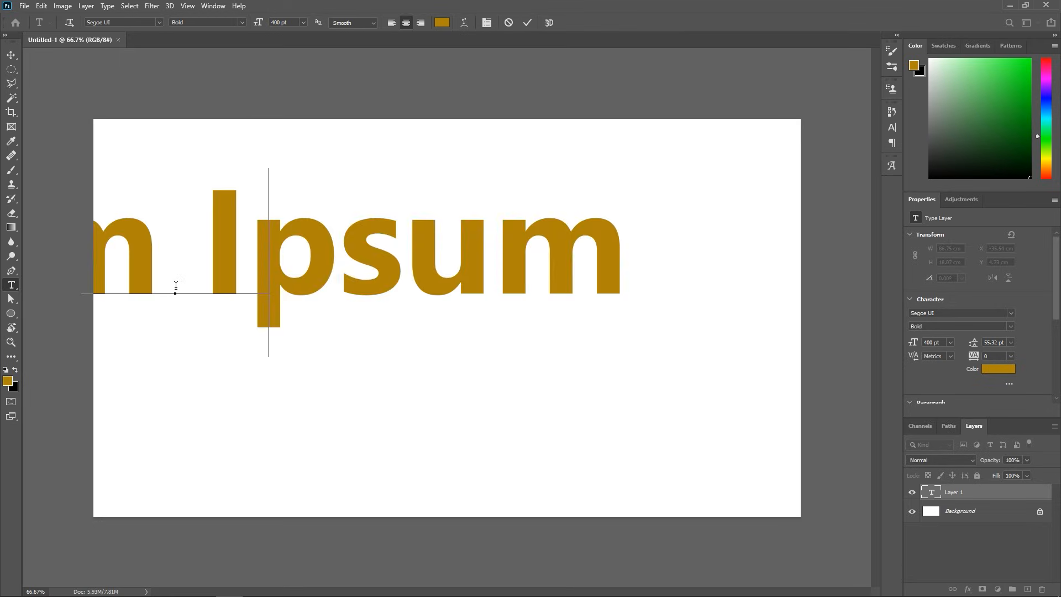
text(SIGN)
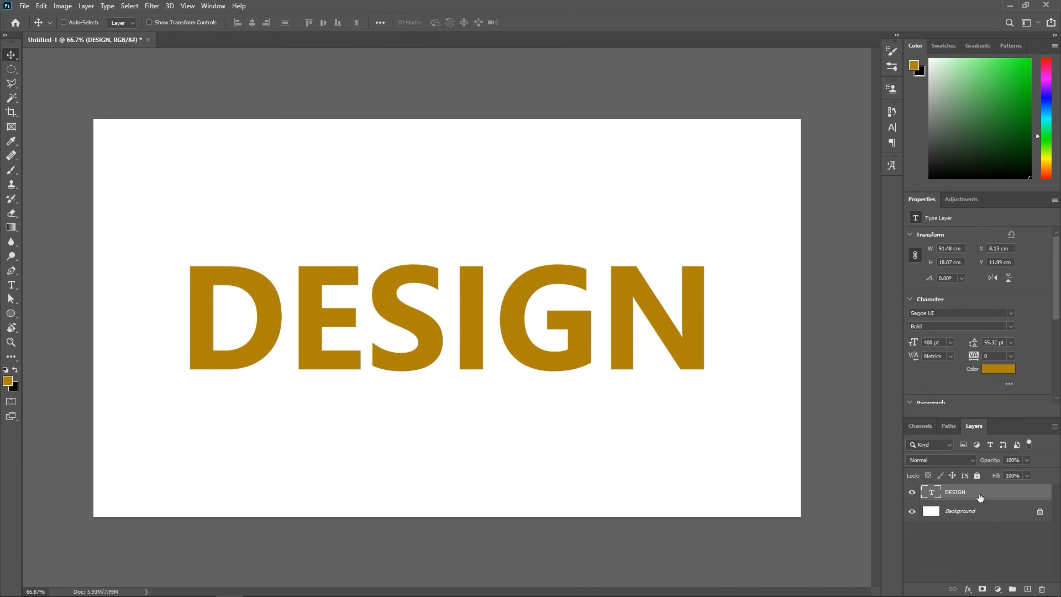
- Convert the DESIGN type layer into a new 3D extrusion and switch to the 3D workspace
right_click(955, 491)
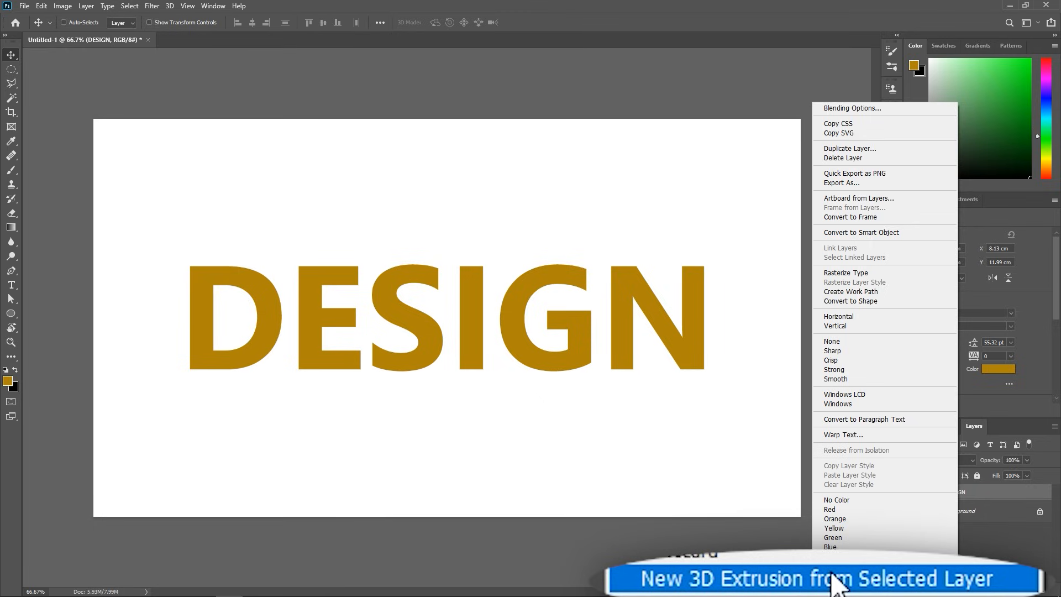
click(765, 578)
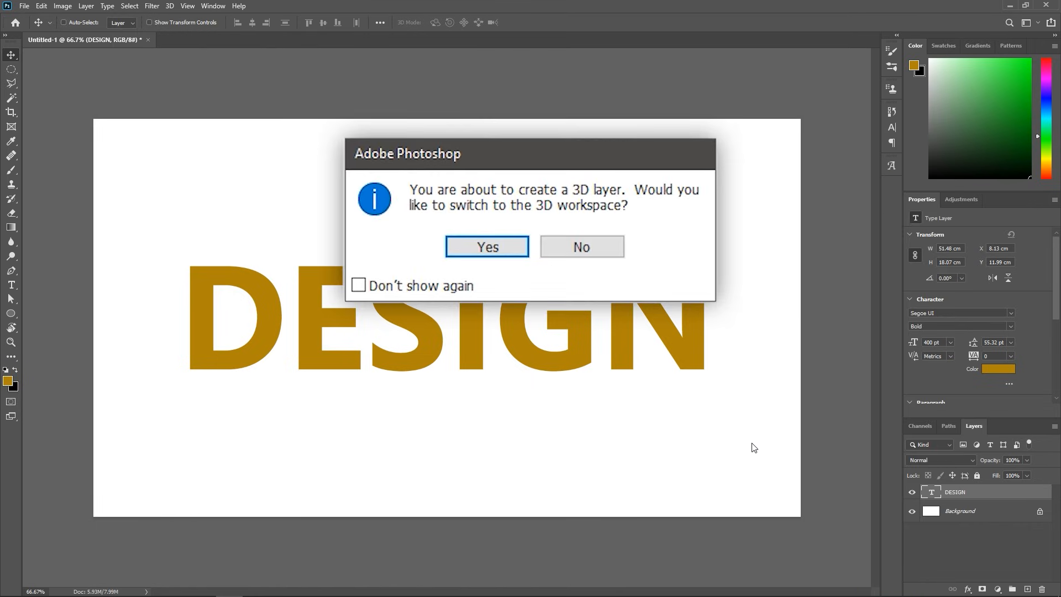
mouse_move(486, 271)
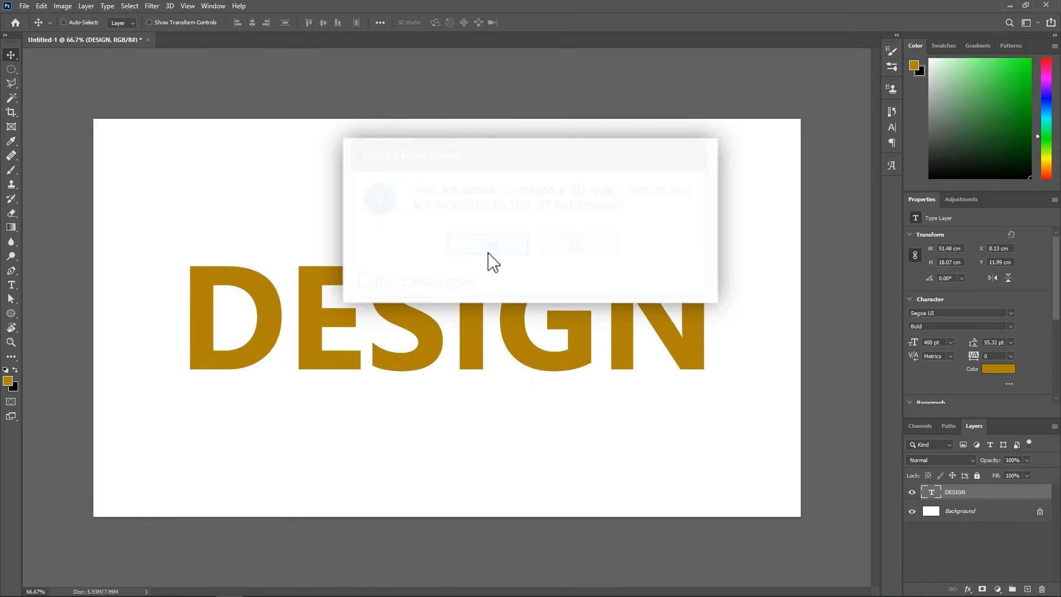
click(486, 244)
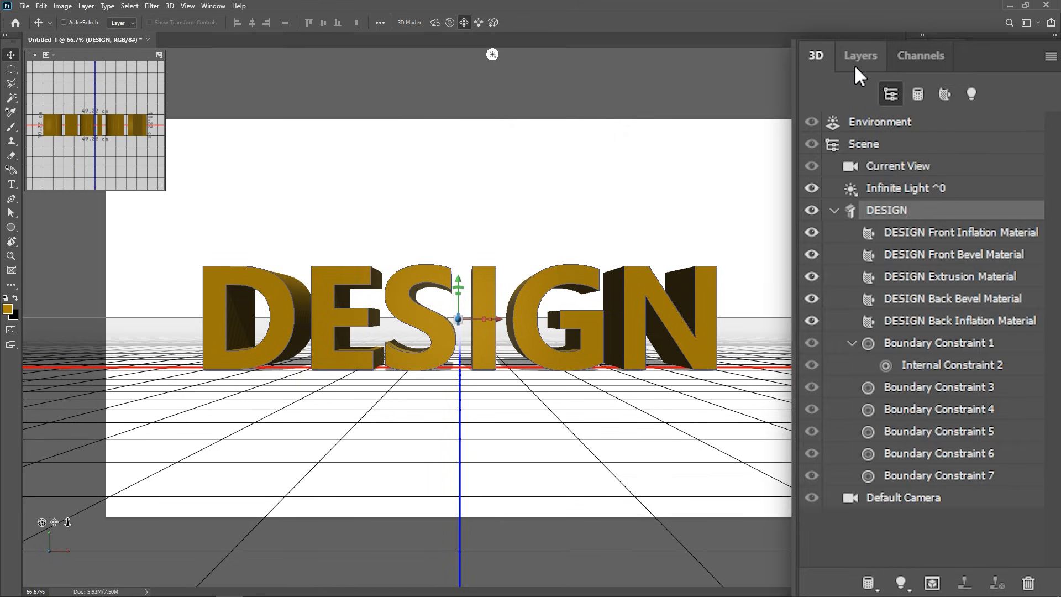
- Turn the white Background layer into a 3D postcard and select both layers
right_click(912, 303)
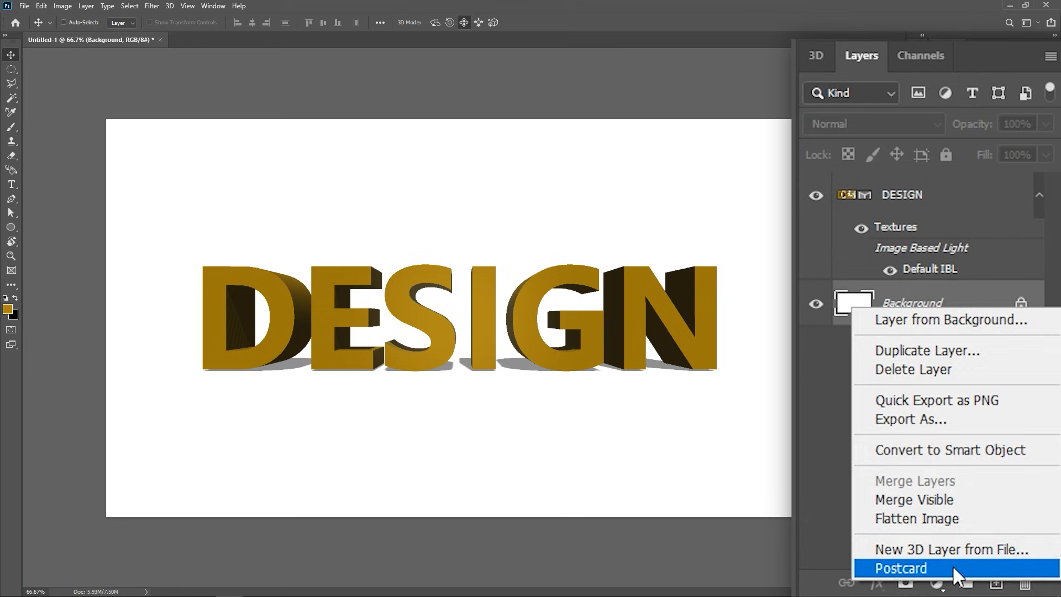
click(900, 568)
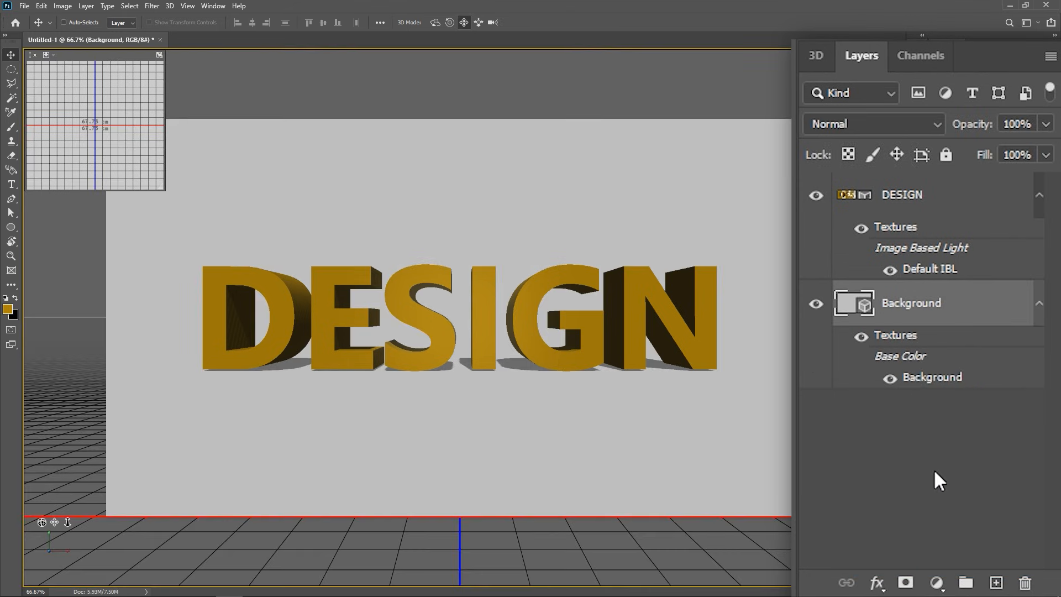
click(901, 194)
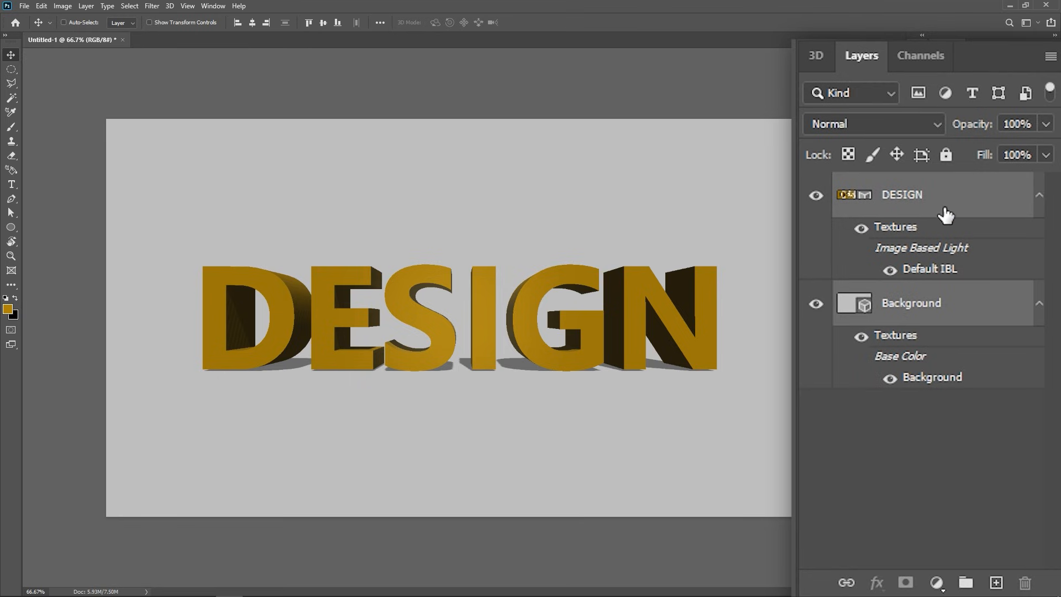
- Merge the DESIGN and postcard layers into one 3D layer and show its scene in the 3D panel
click(909, 302)
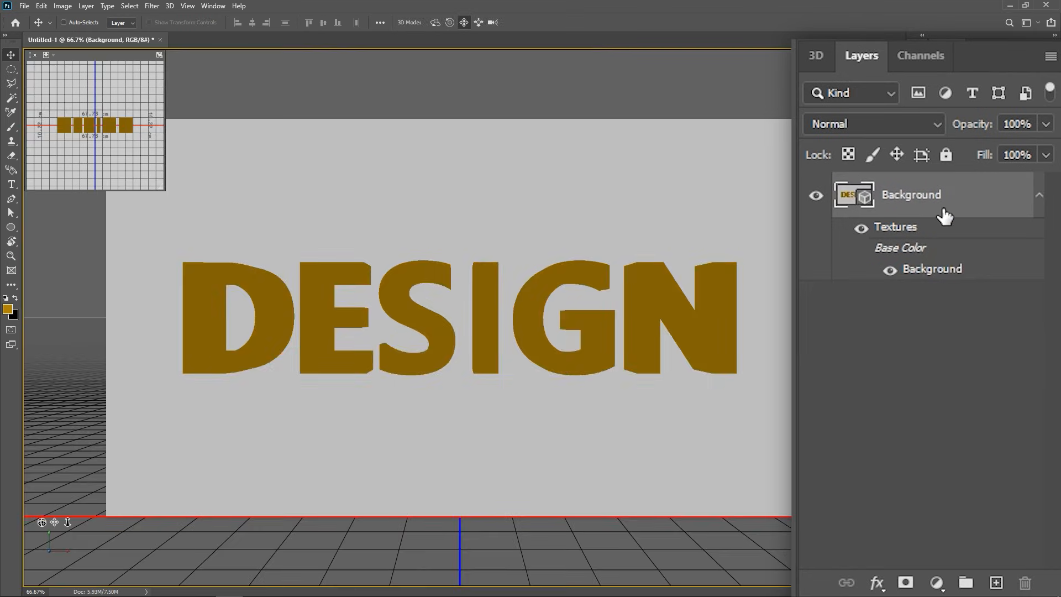
click(816, 55)
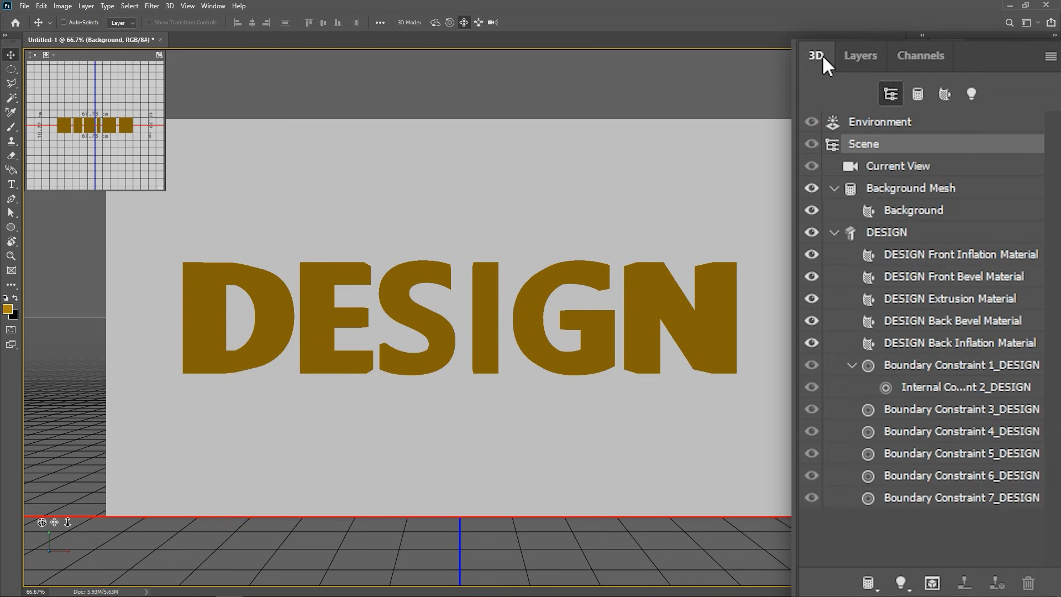
- Give the DESIGN mesh the Bevel Frame shape preset
click(887, 232)
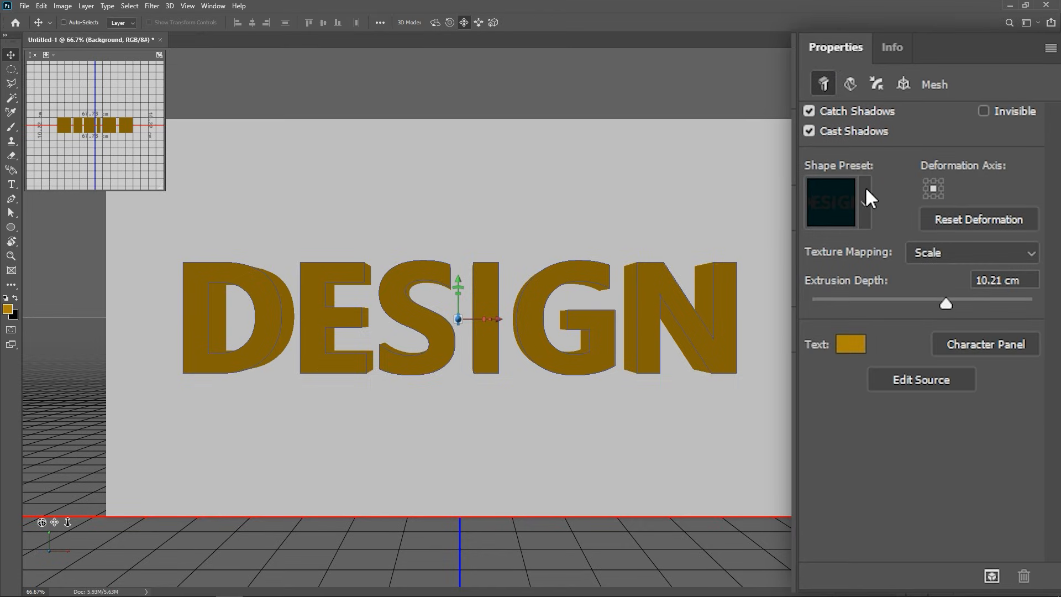
click(864, 202)
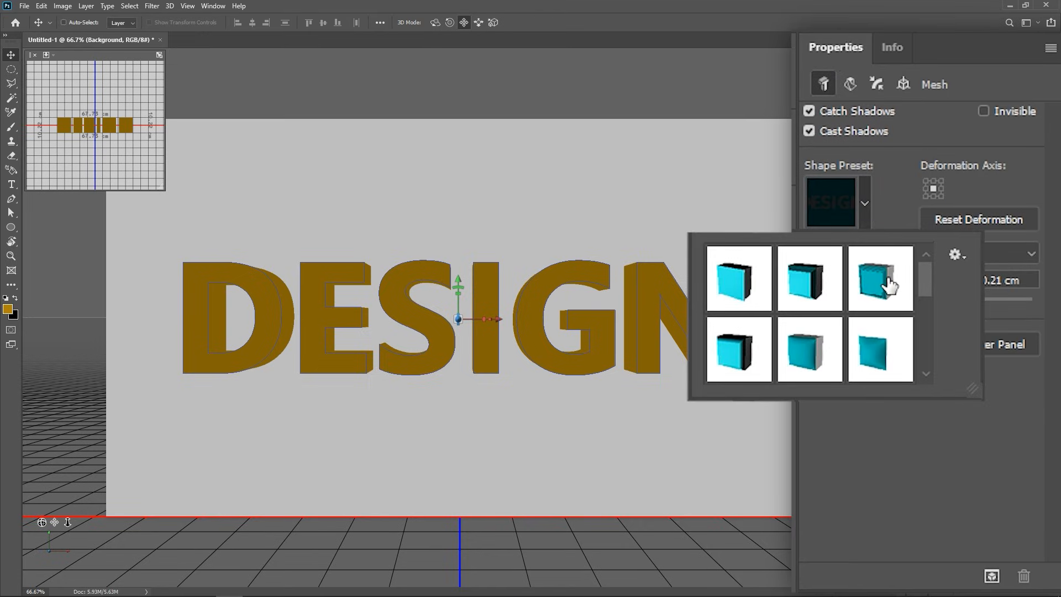
mouse_move(886, 283)
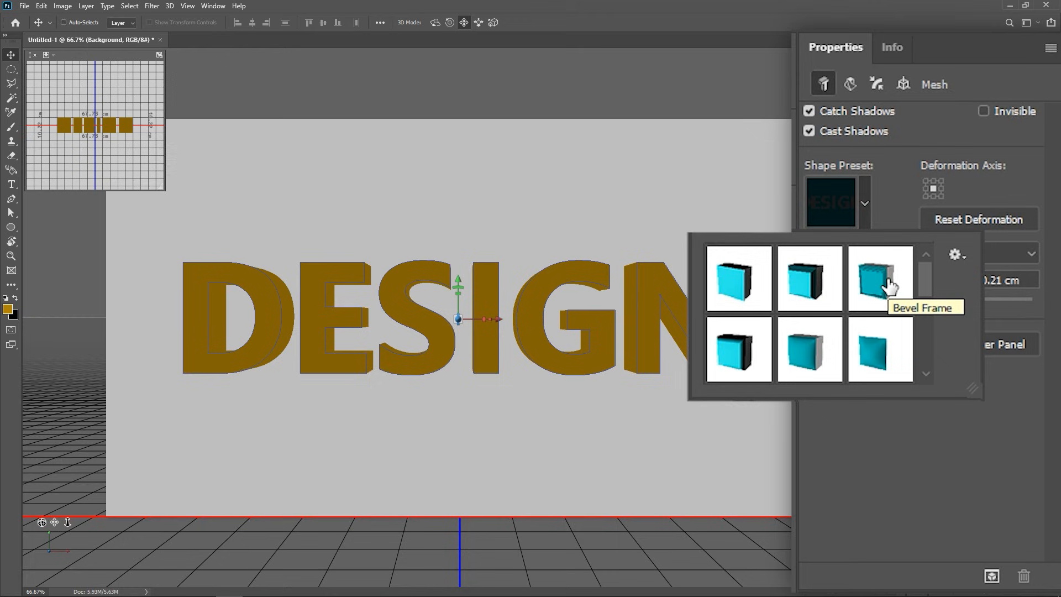
click(882, 277)
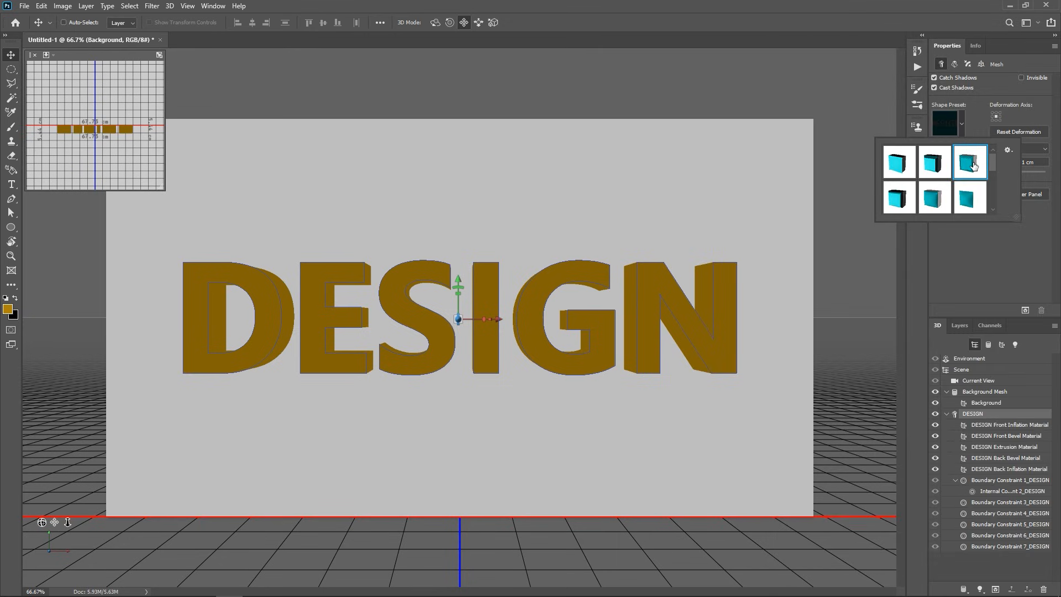
mouse_move(932, 336)
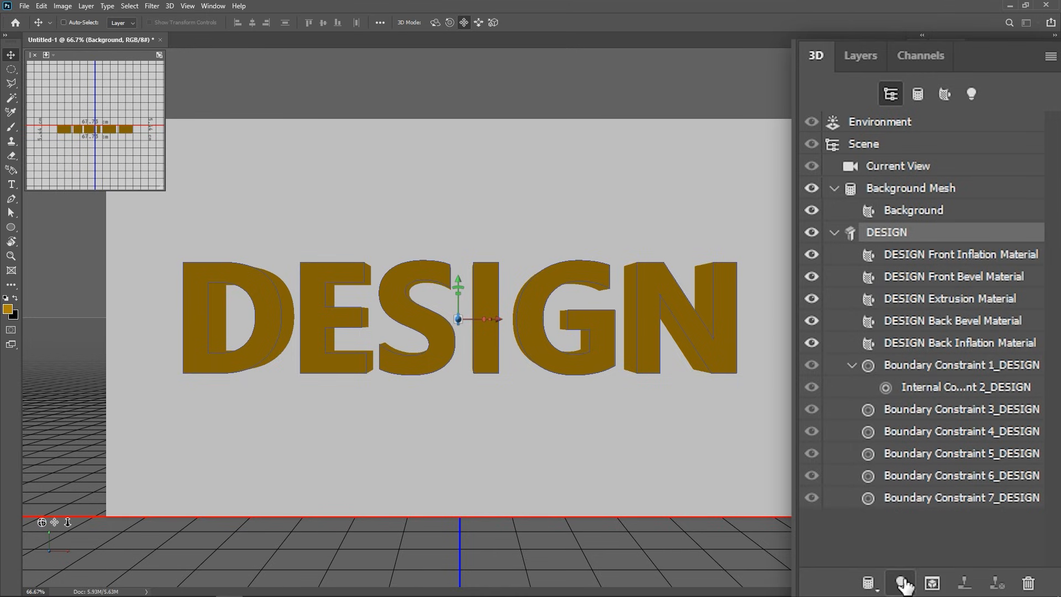
- Add a new infinite light to the scene, casting hard shadows on the background
click(901, 584)
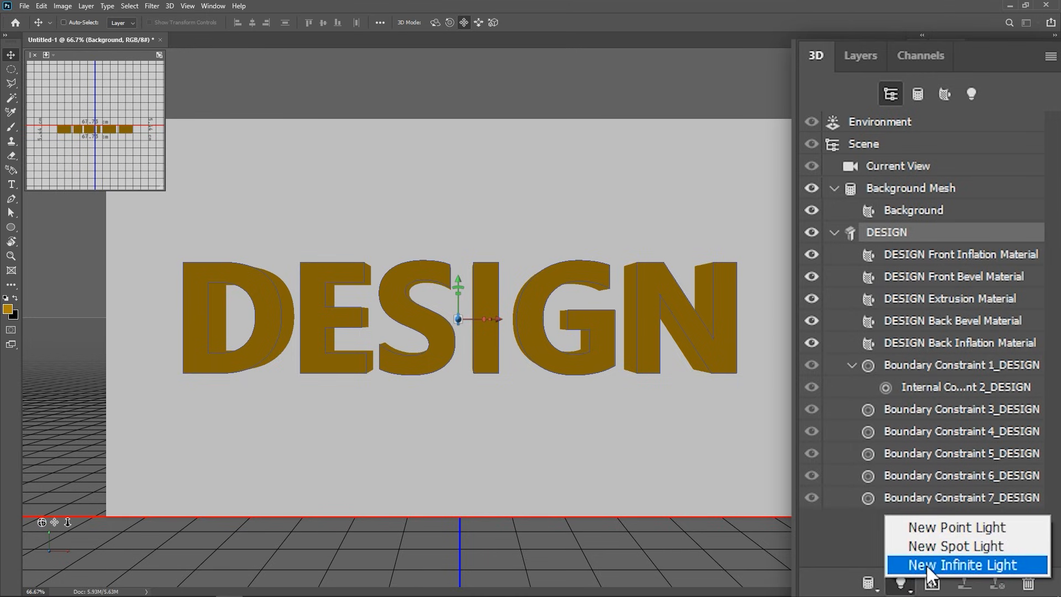
click(961, 565)
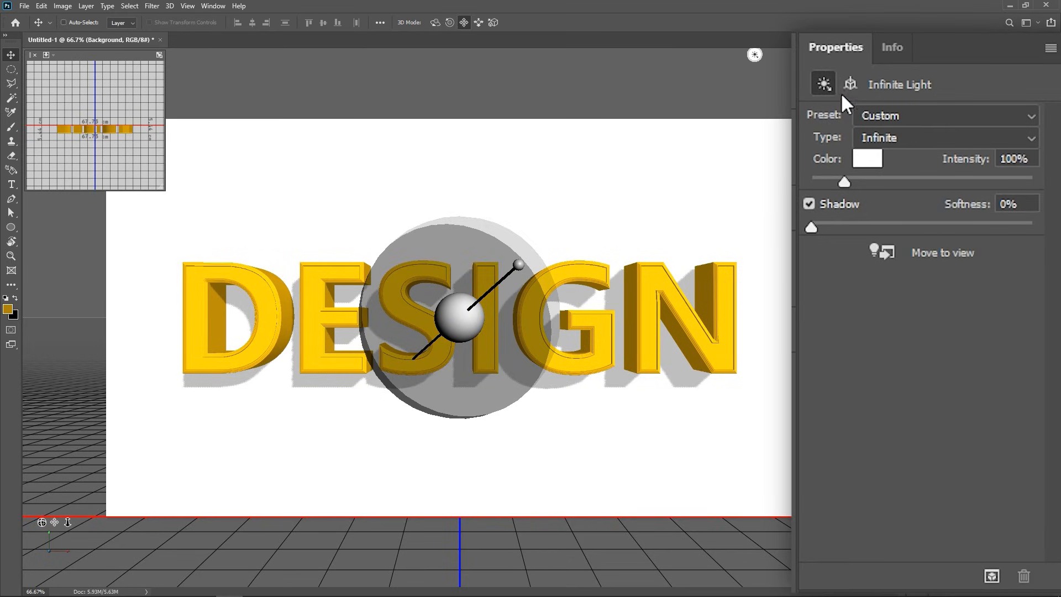
mouse_move(851, 211)
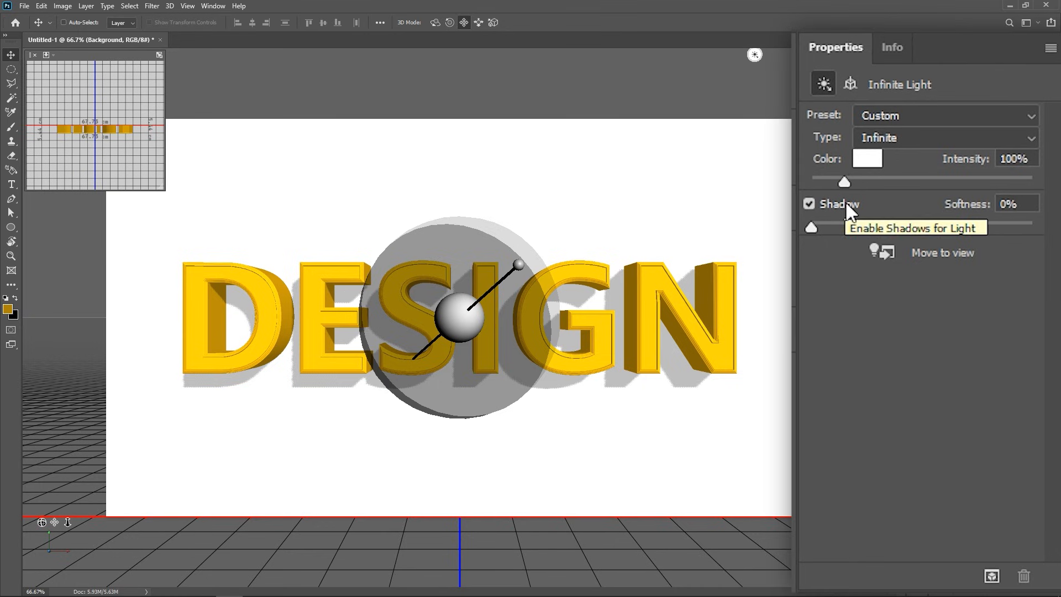
mouse_move(811, 227)
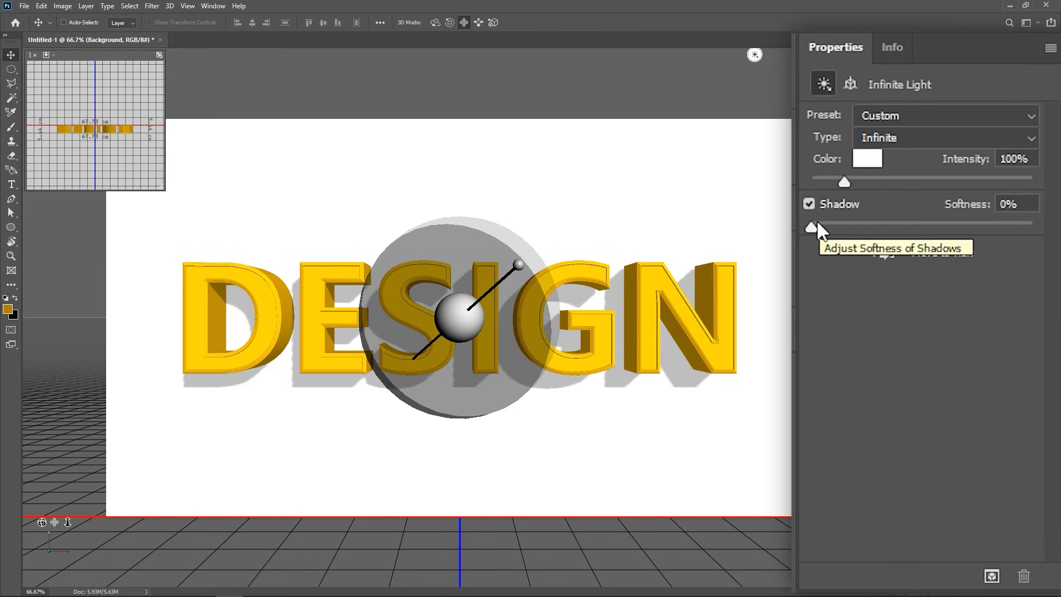